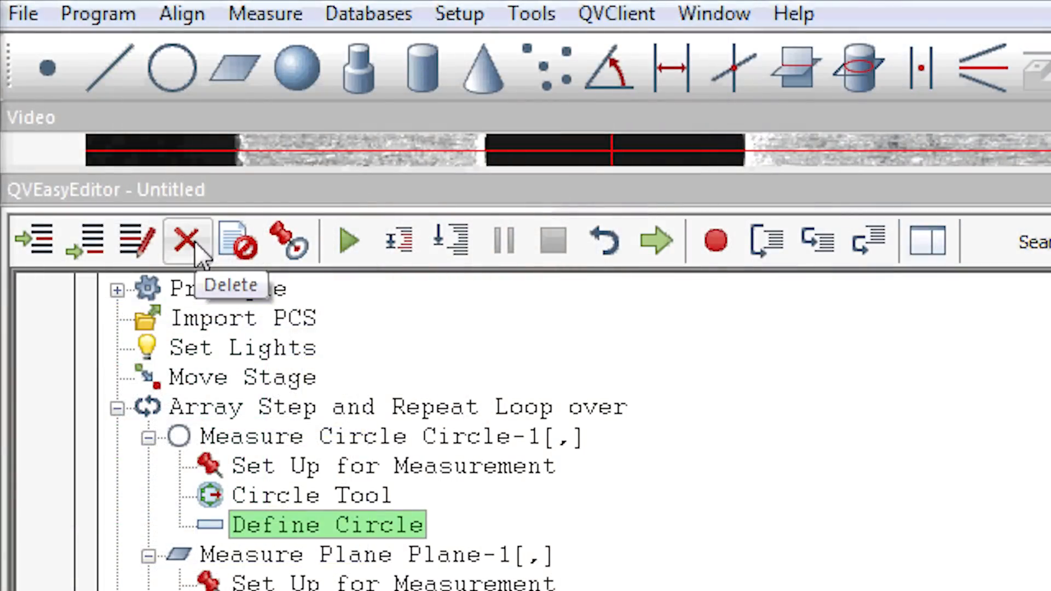
{"action": "mouse_move", "coordinate": [290, 244]}
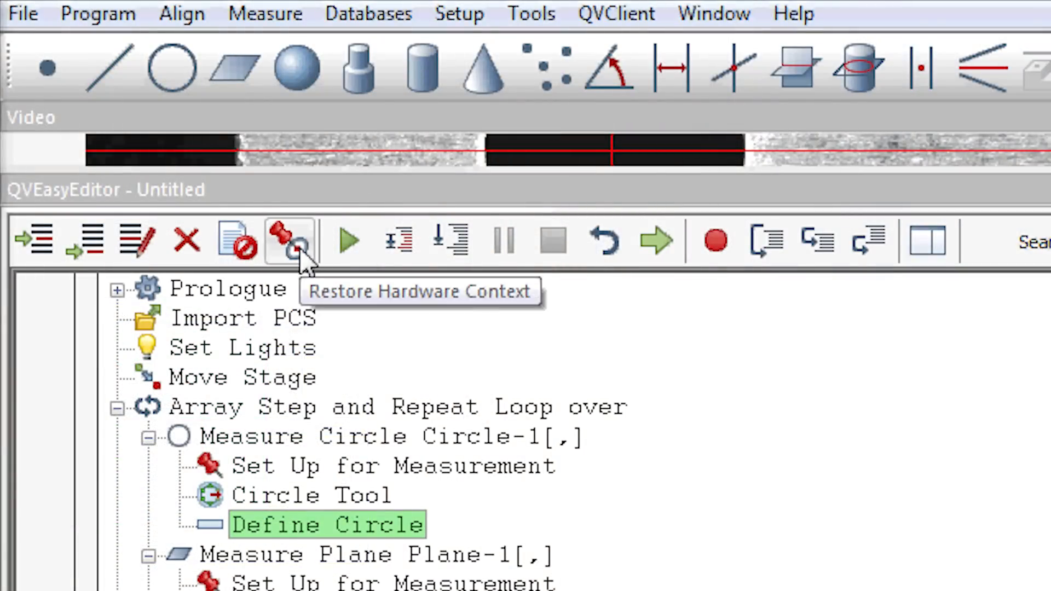
{"action": "mouse_move", "coordinate": [400, 242]}
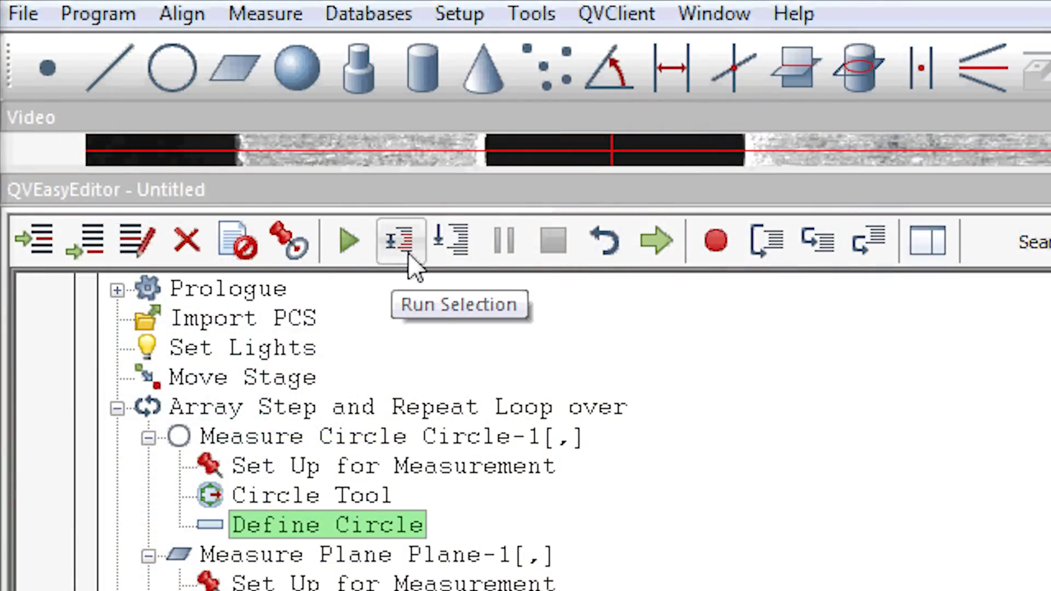
{"action": "mouse_move", "coordinate": [551, 241]}
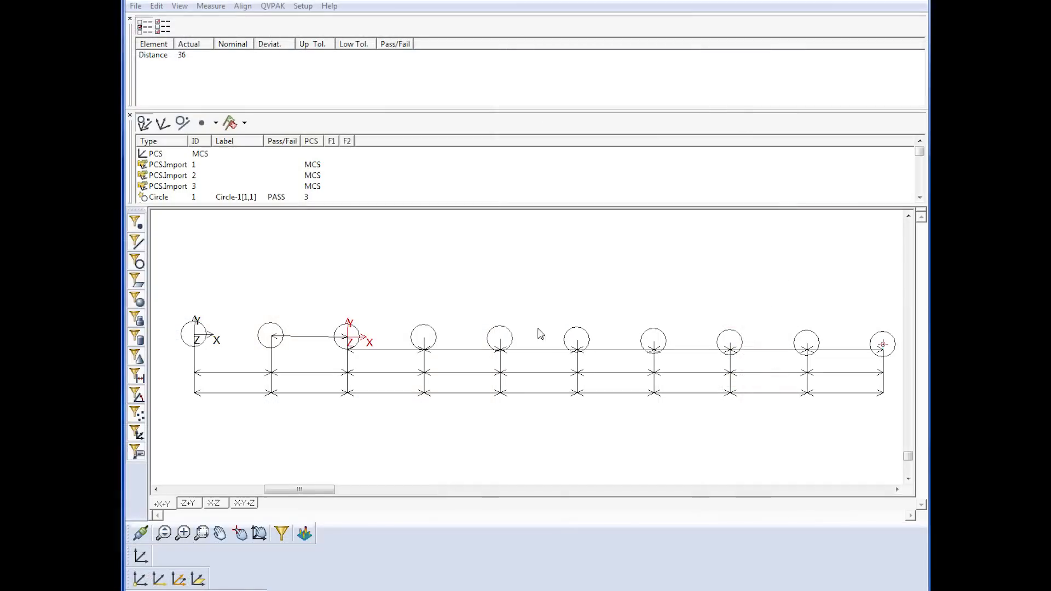
Bring up the graphics window showing the measured circle row, distance dimensions and results.
{"action": "left_click", "coordinate": [423, 337]}
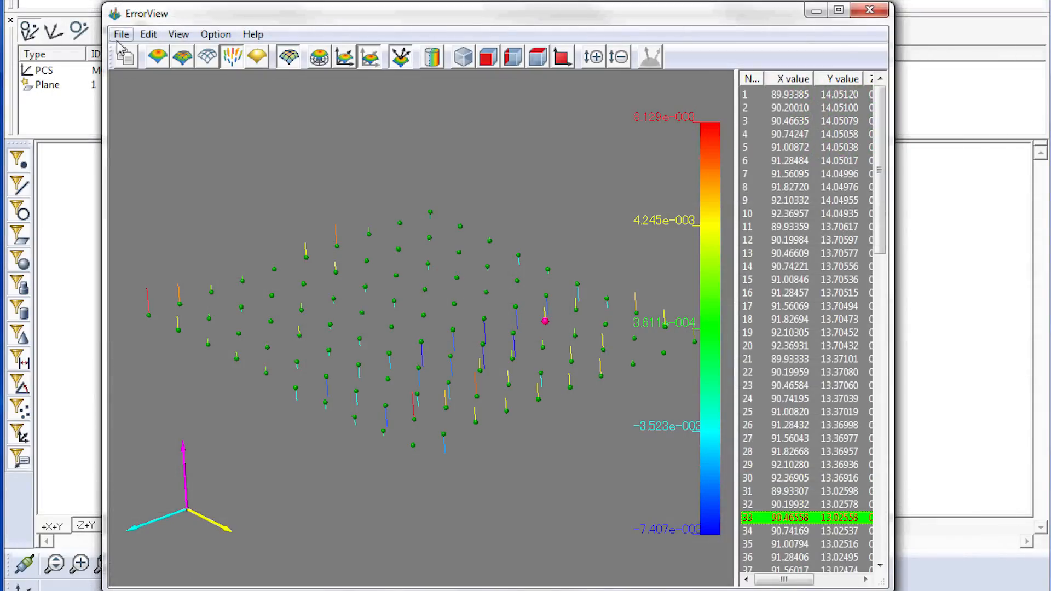
Open ErrorView's File menu to reveal the CSV File Output option.
{"action": "left_click", "coordinate": [121, 34]}
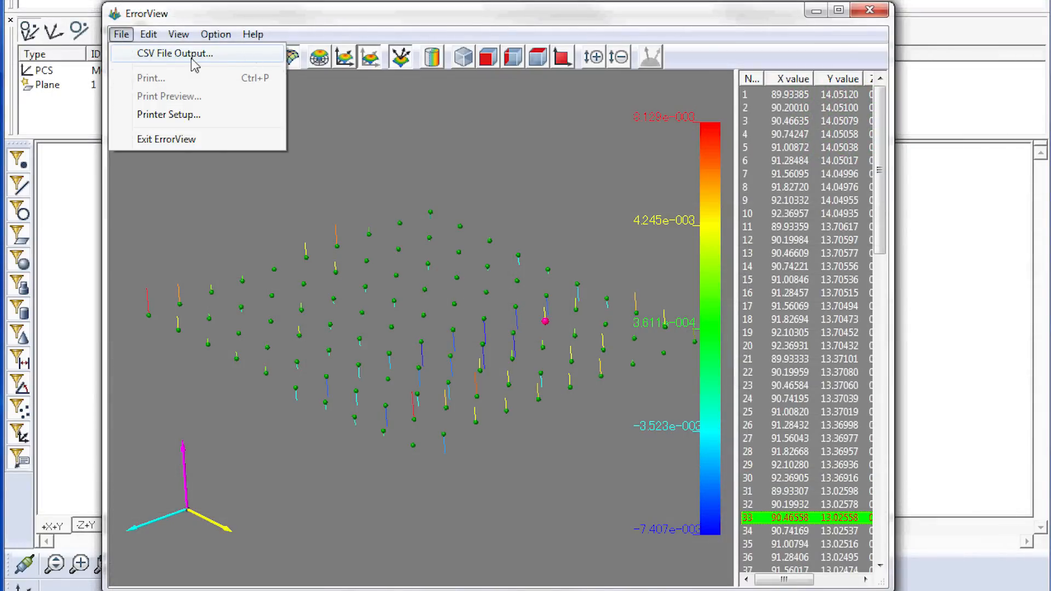